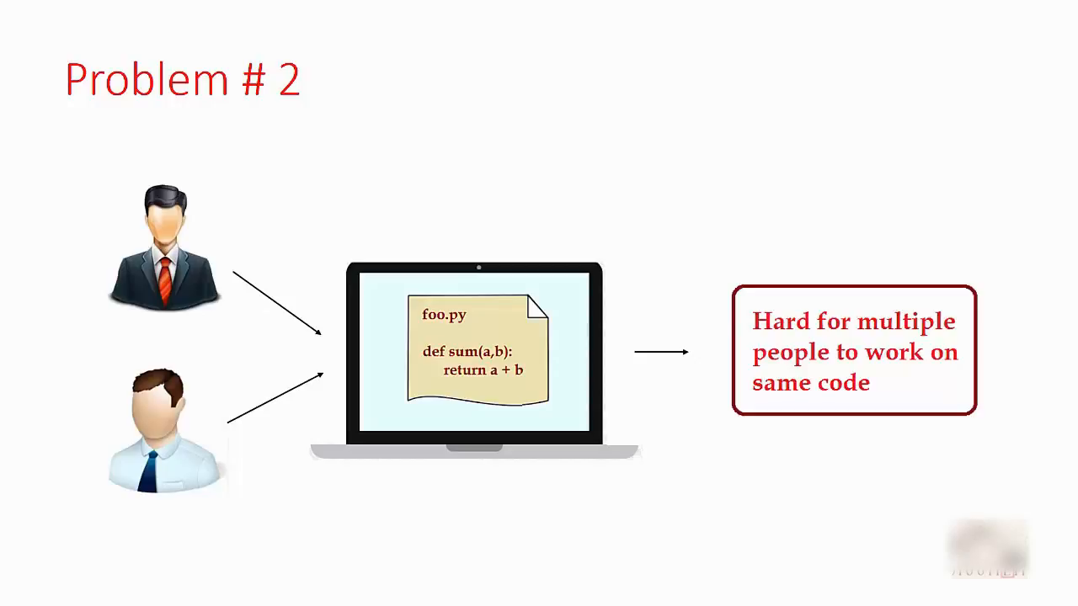
key(Right)
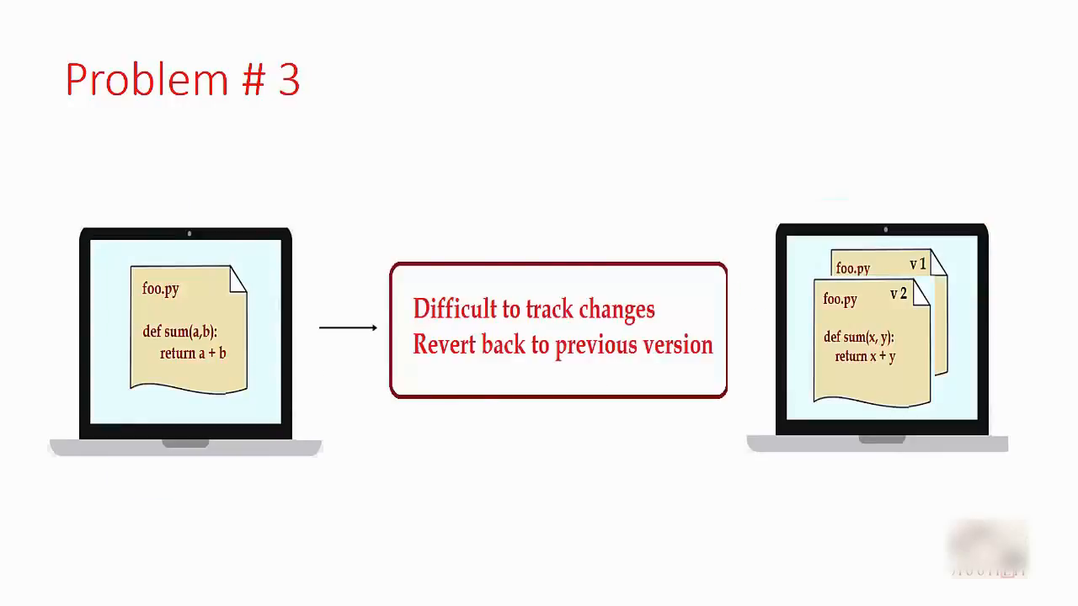